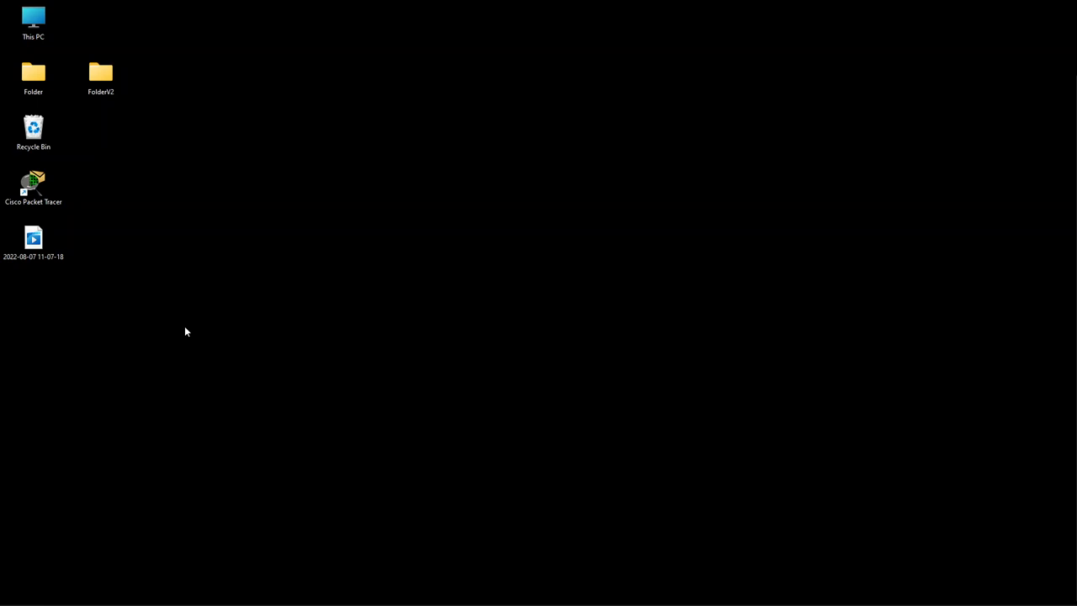
mouse_move(189, 328)
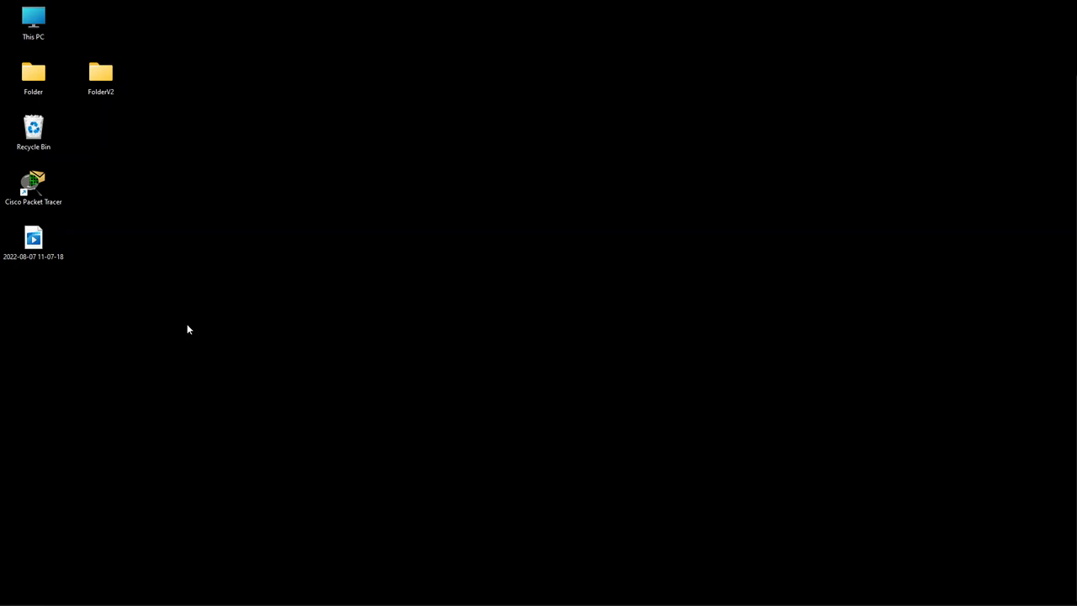
mouse_move(168, 501)
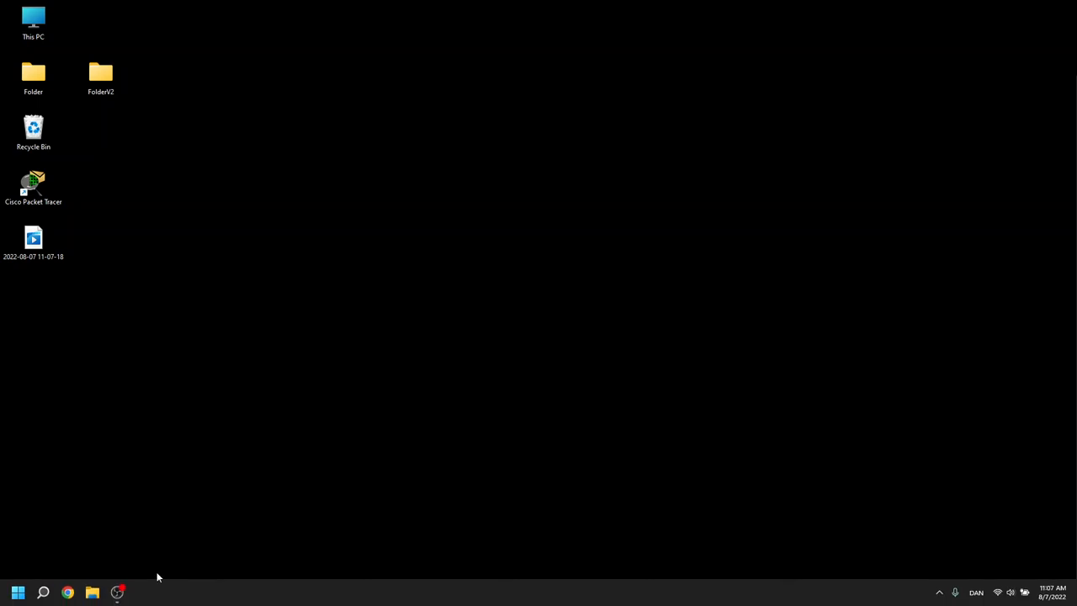
mouse_move(67, 592)
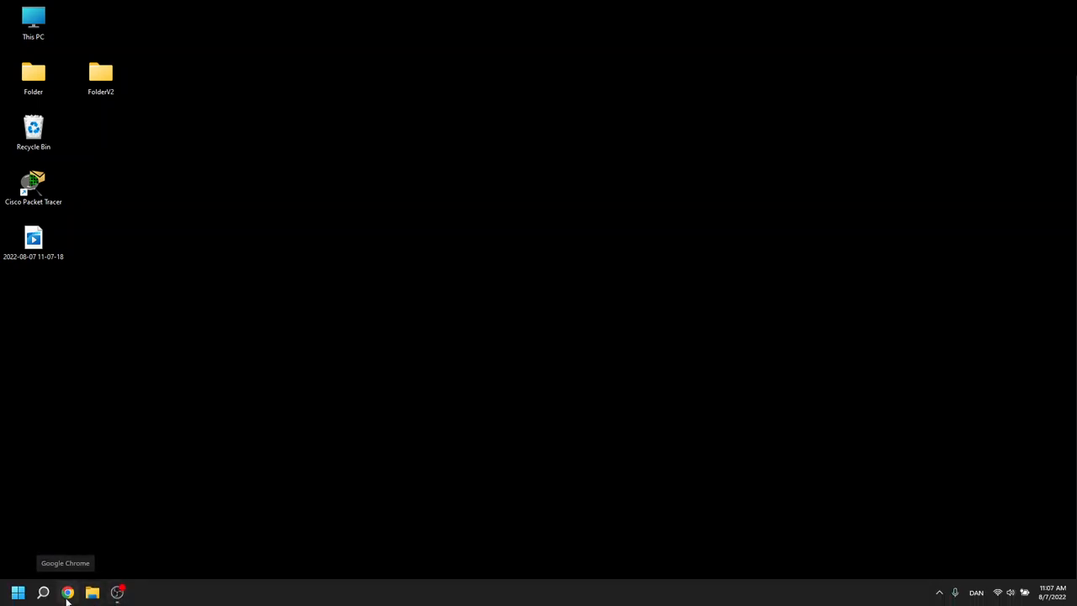
- Launch Chrome and select the youtube.com address in the address bar
left_click(67, 592)
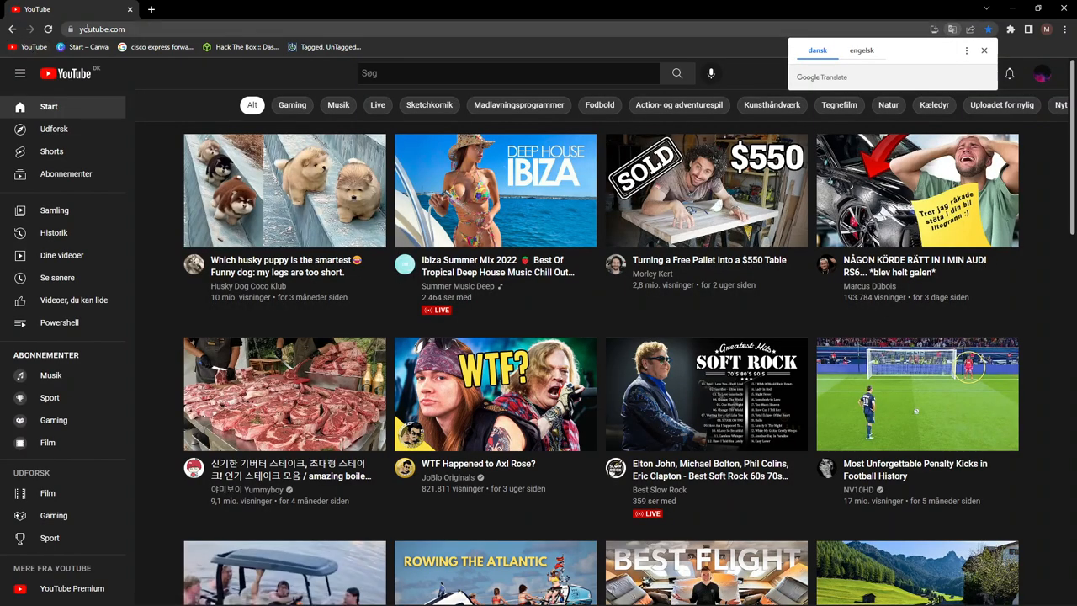
left_click(97, 30)
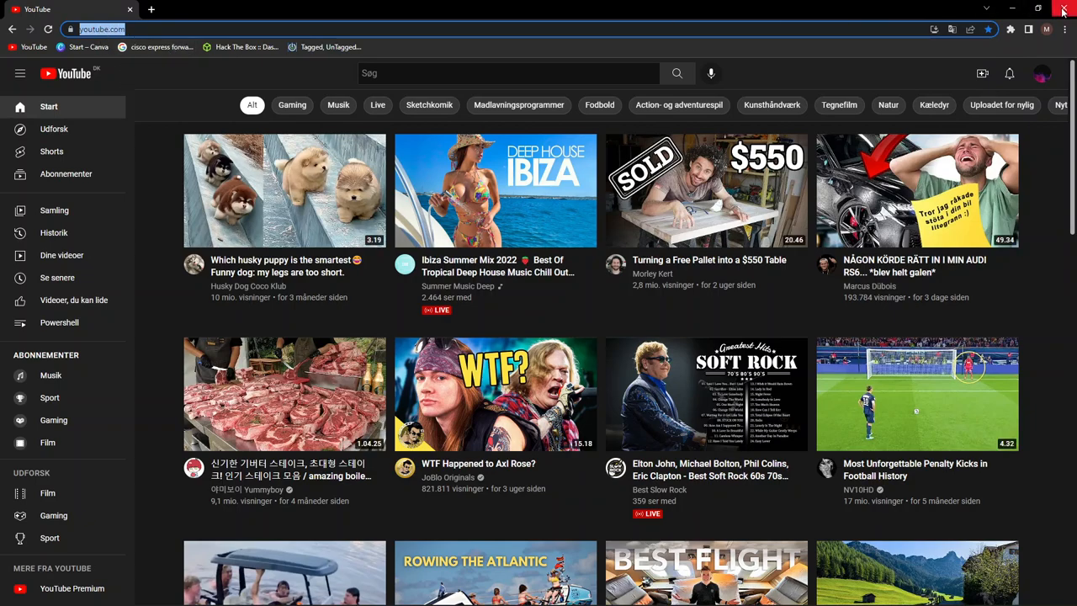
- Minimize Chrome and bring up the desktop context menu on an empty area
left_click(1063, 7)
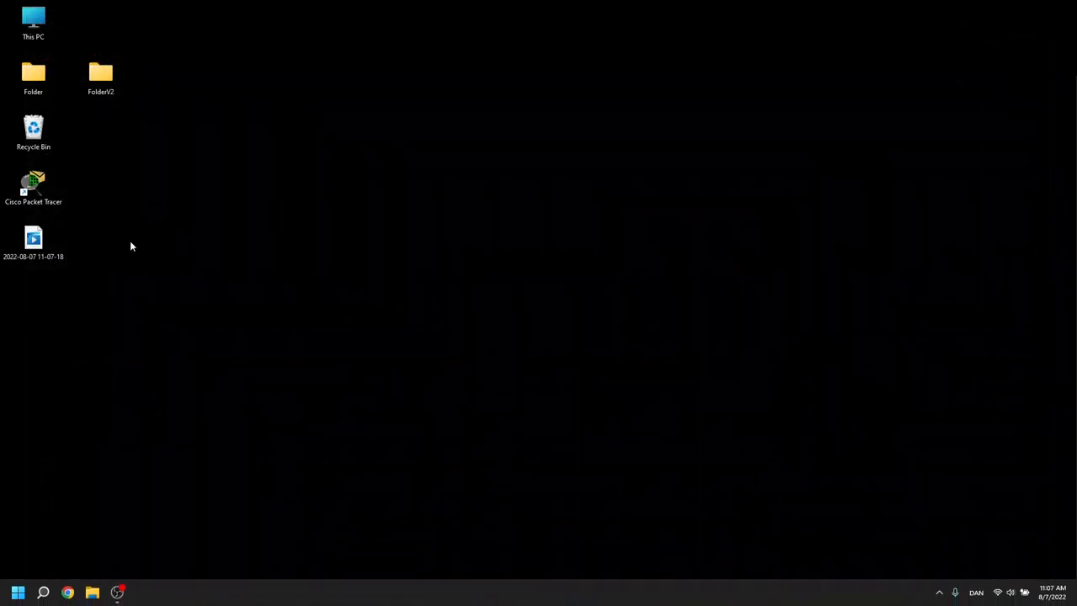
mouse_move(96, 172)
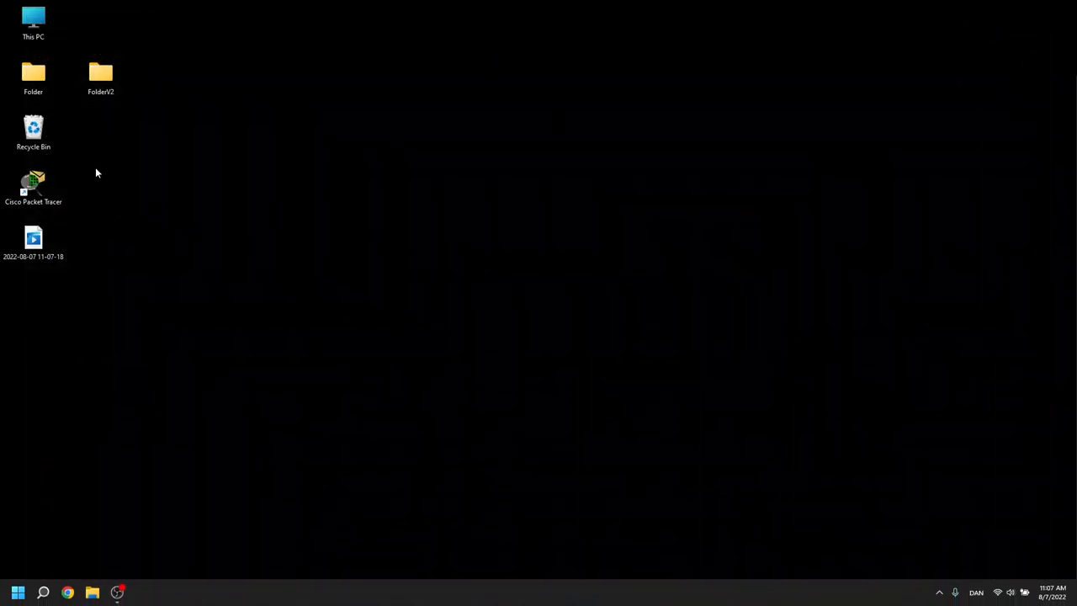
mouse_move(101, 141)
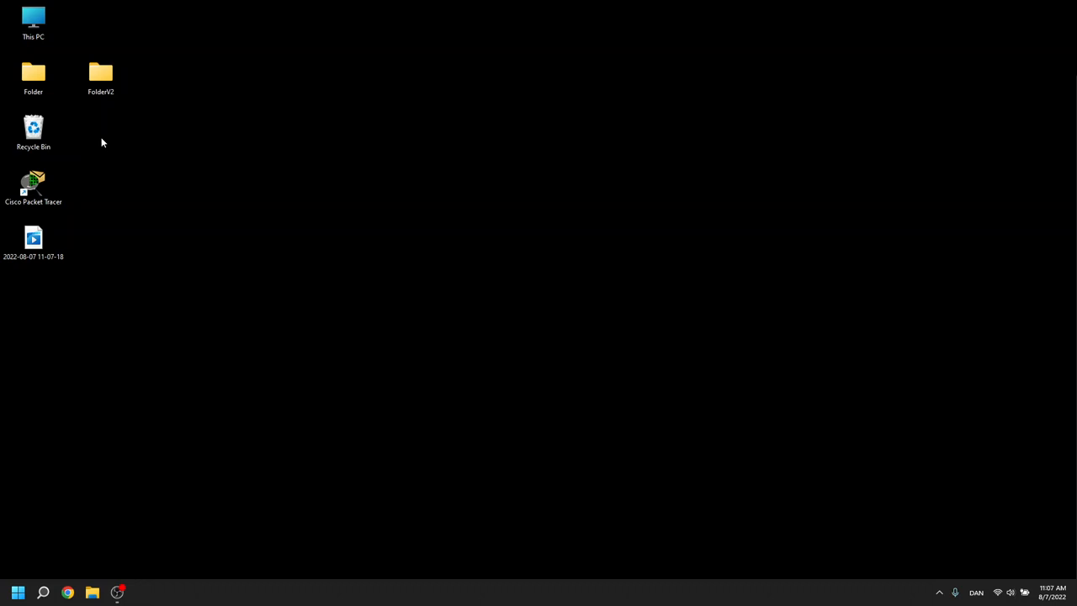
right_click(101, 141)
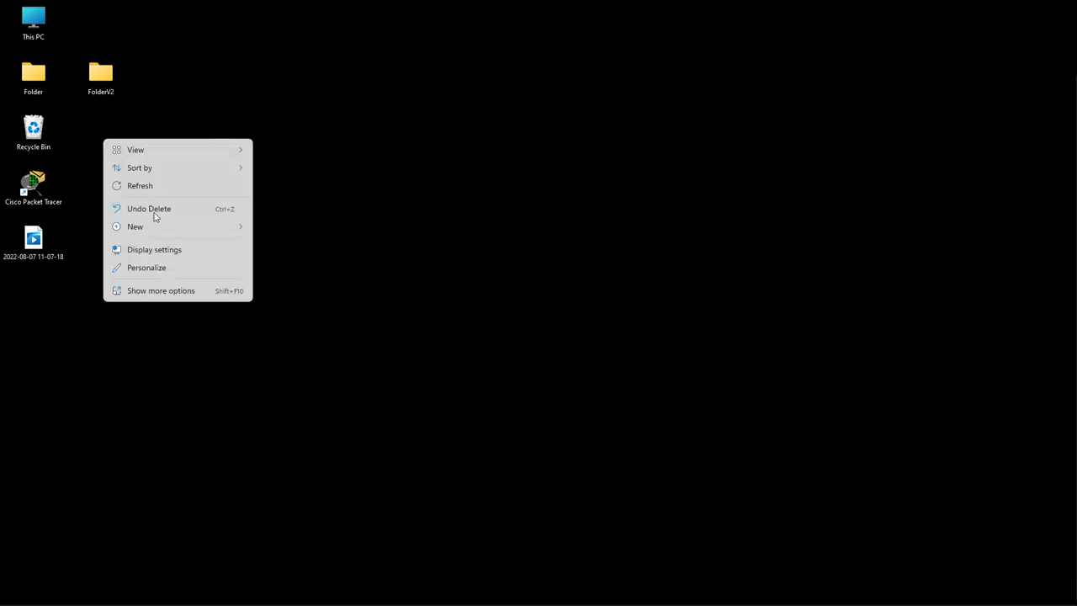
mouse_move(171, 296)
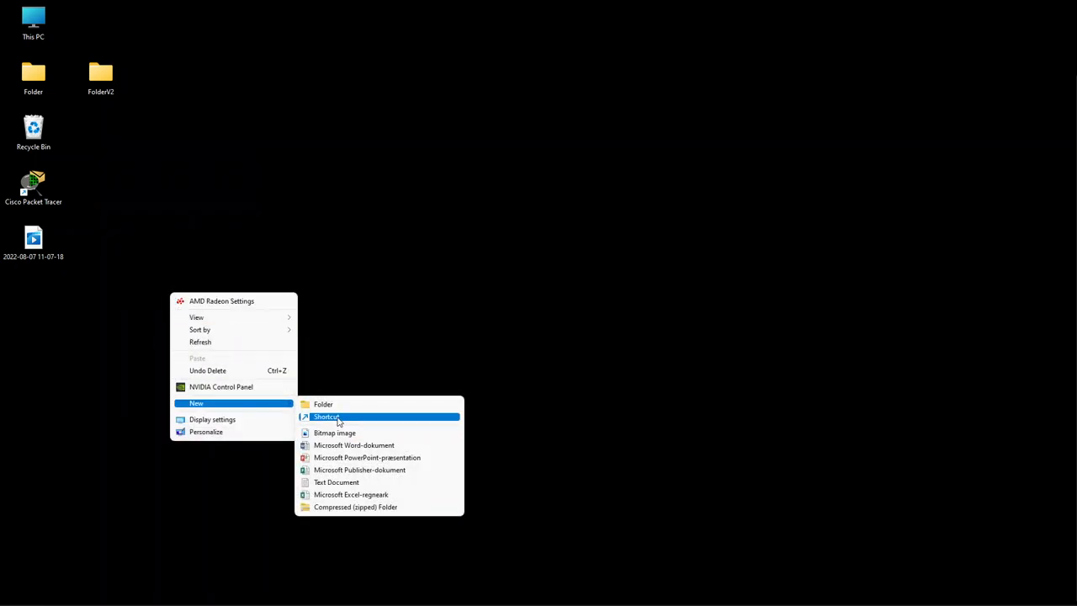
left_click(326, 417)
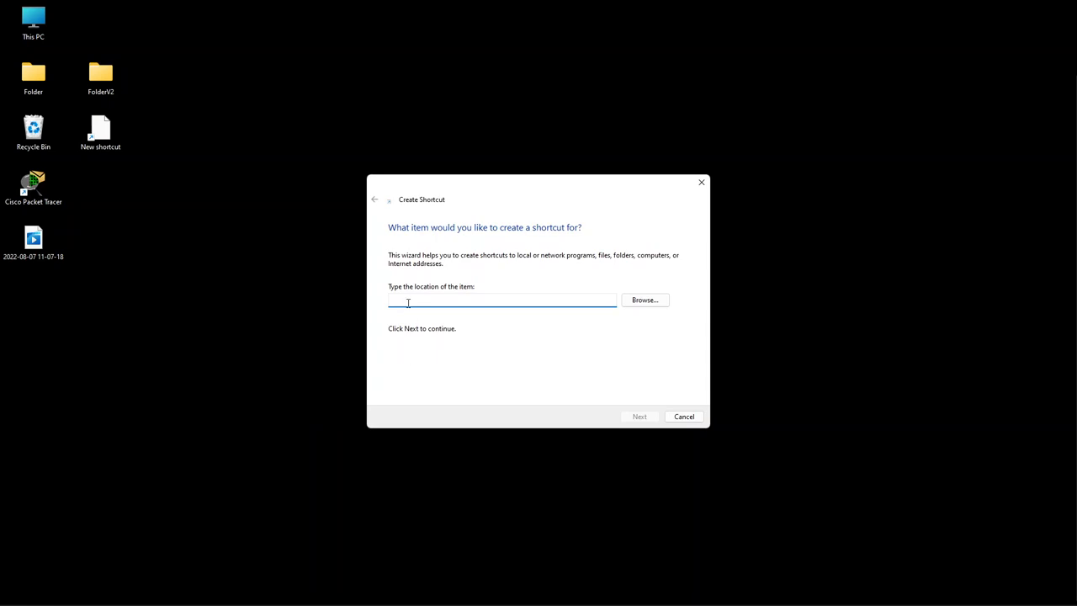
left_click(502, 299)
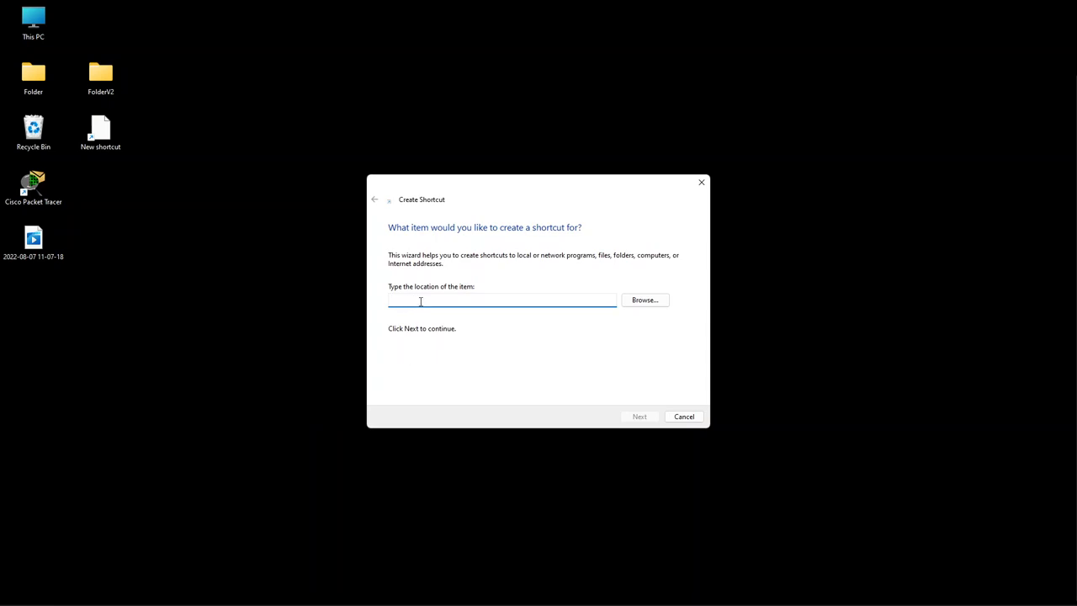
type("https://www.youtube.com/")
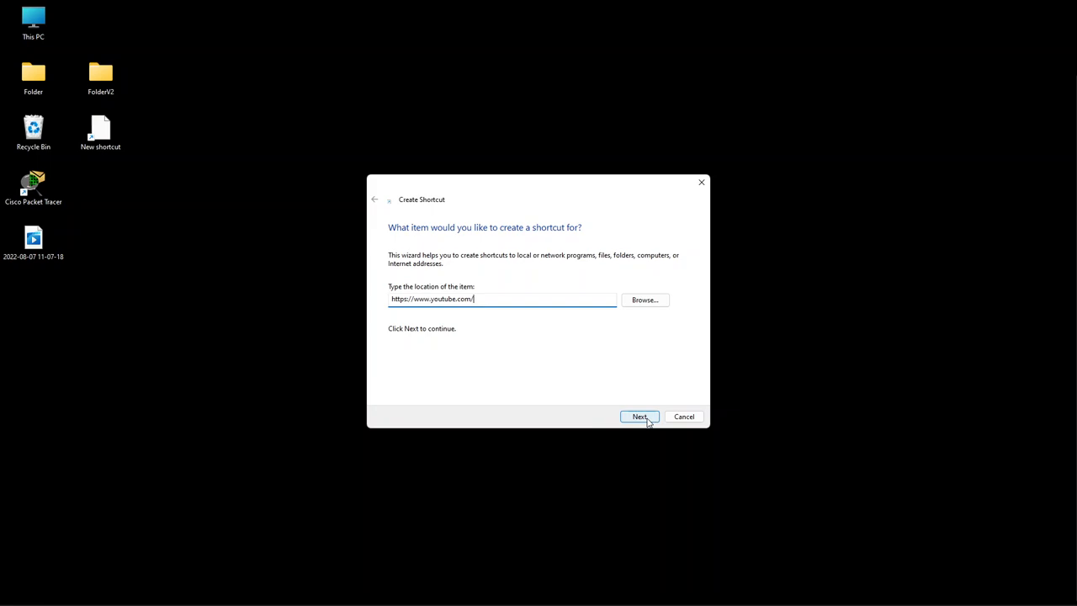
- Proceed and name the shortcut 'Youtube'
left_click(640, 417)
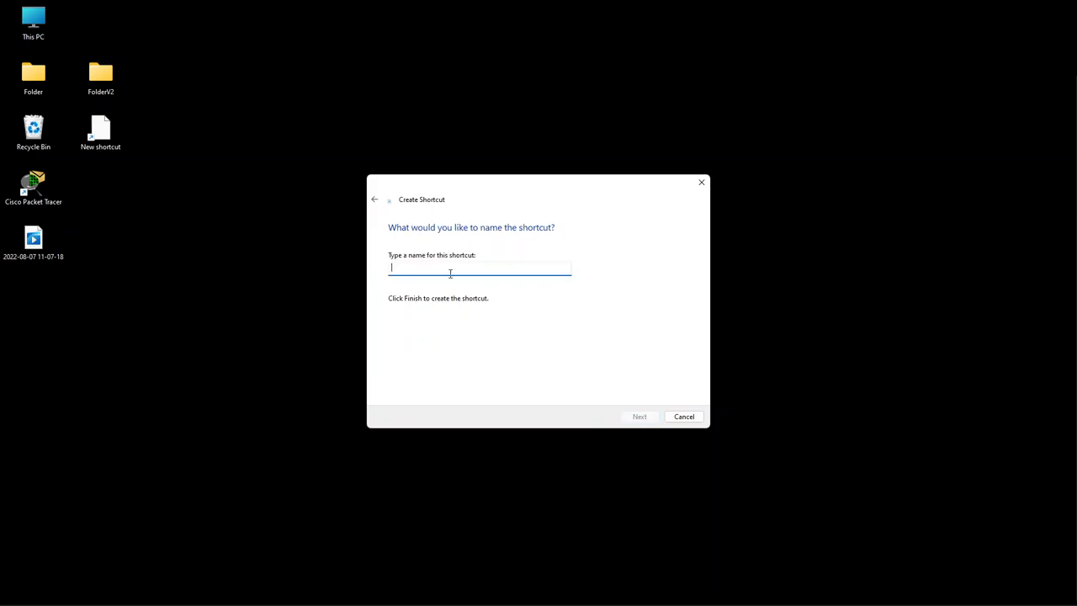
type("Youtube")
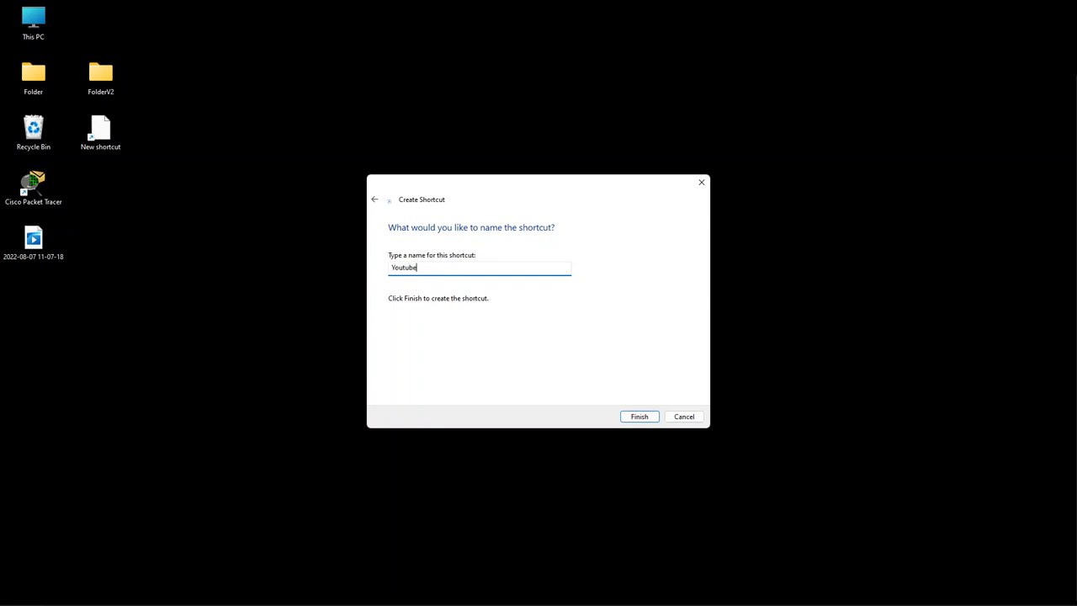
- Finish the Youtube shortcut and launch it from the desktop to verify it works
left_click(639, 417)
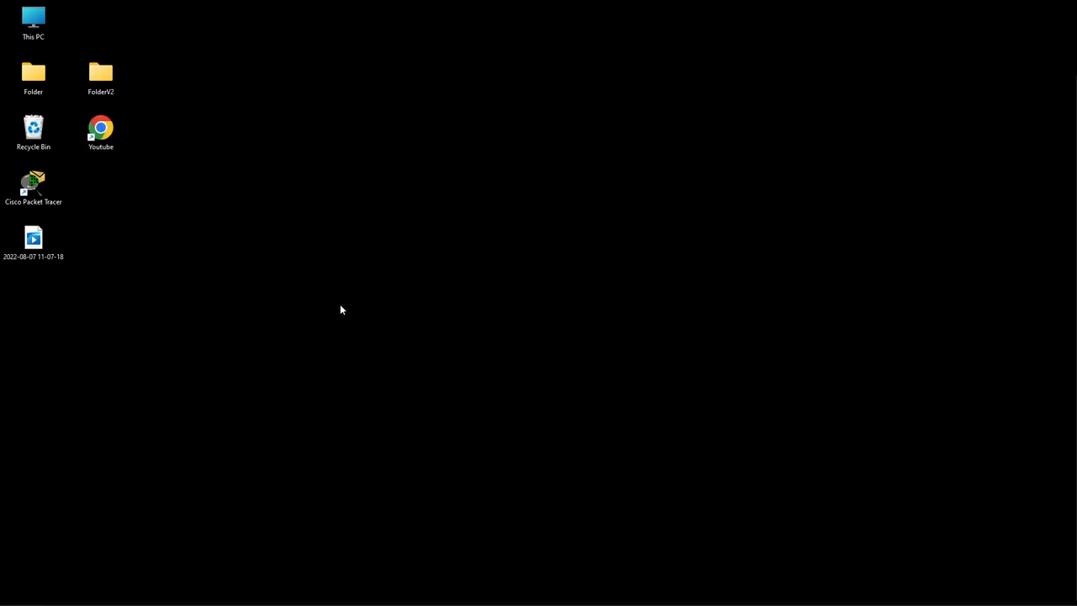
left_click(101, 132)
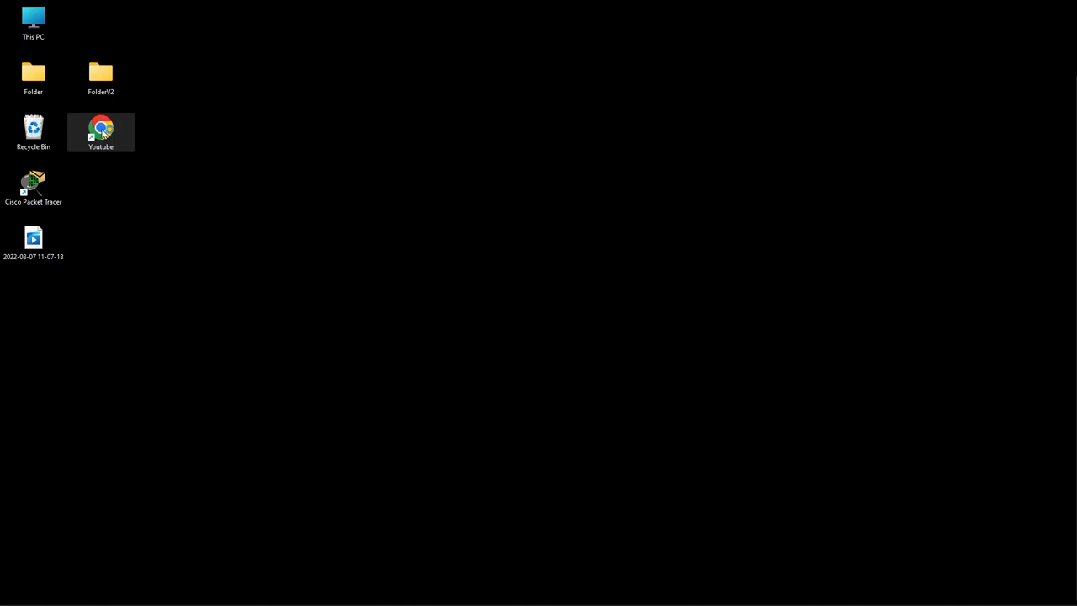
double_click(101, 131)
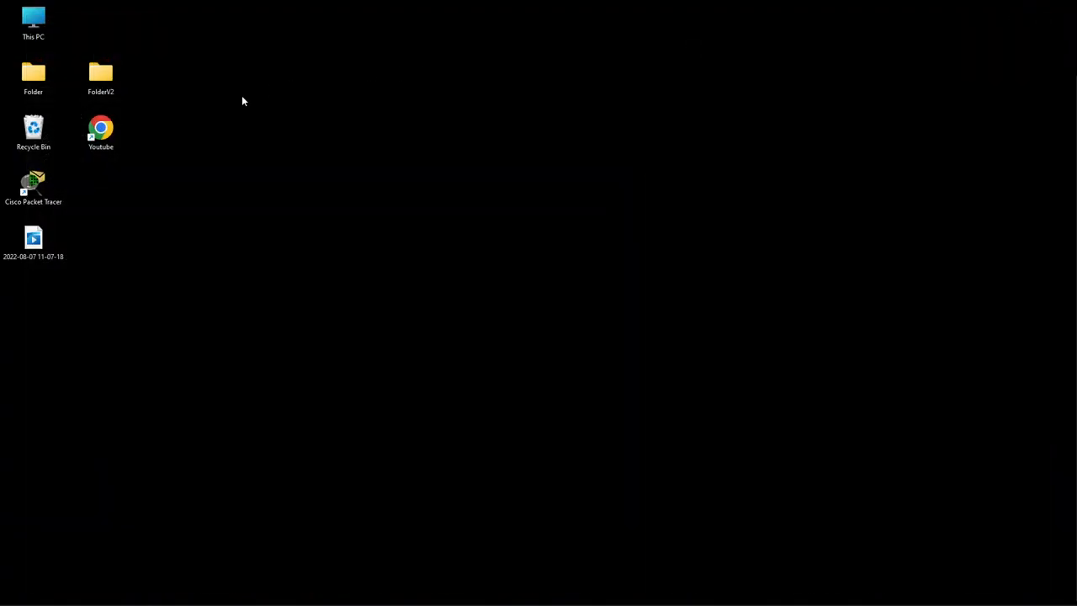
left_click(101, 131)
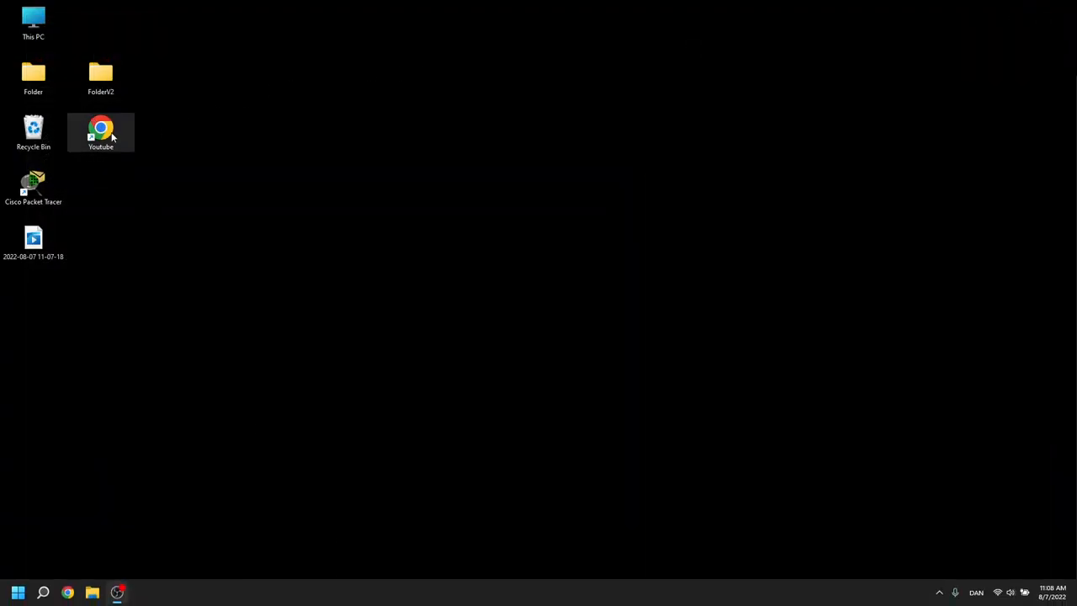